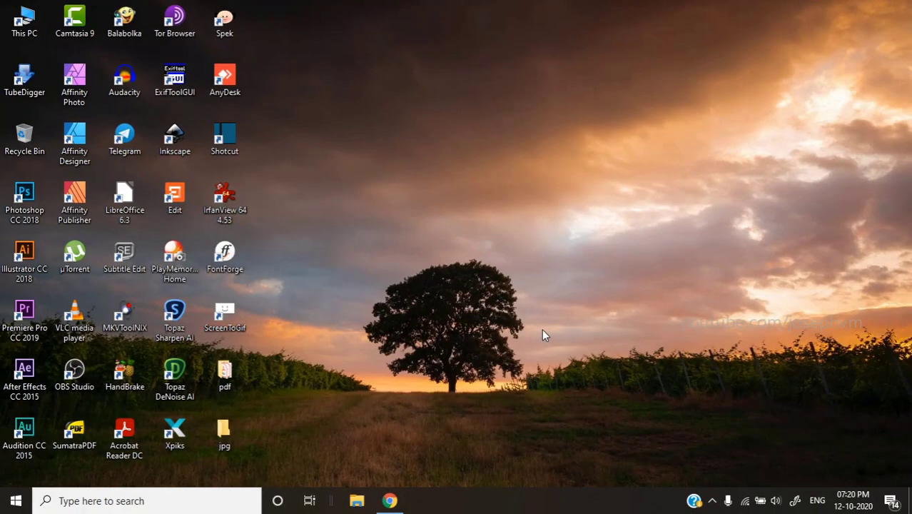
{"action": "mouse_move", "coordinate": [511, 304]}
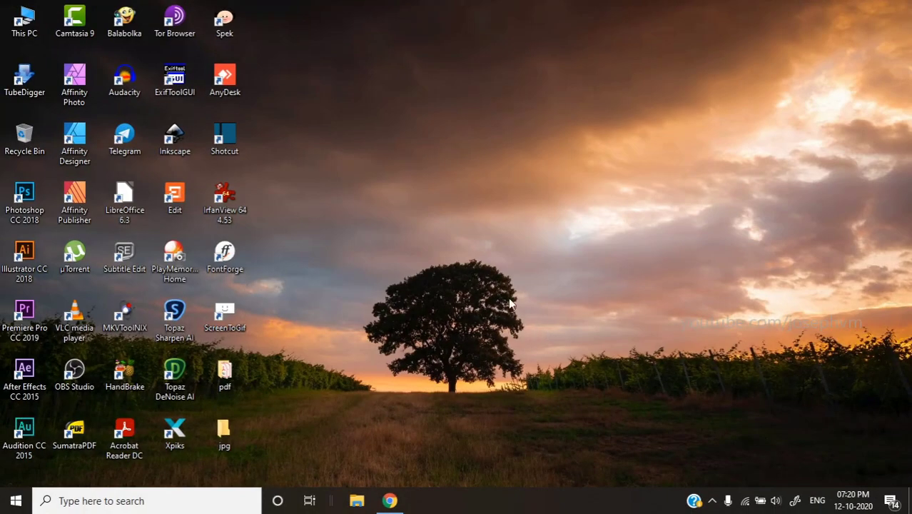
{"action": "mouse_move", "coordinate": [244, 377]}
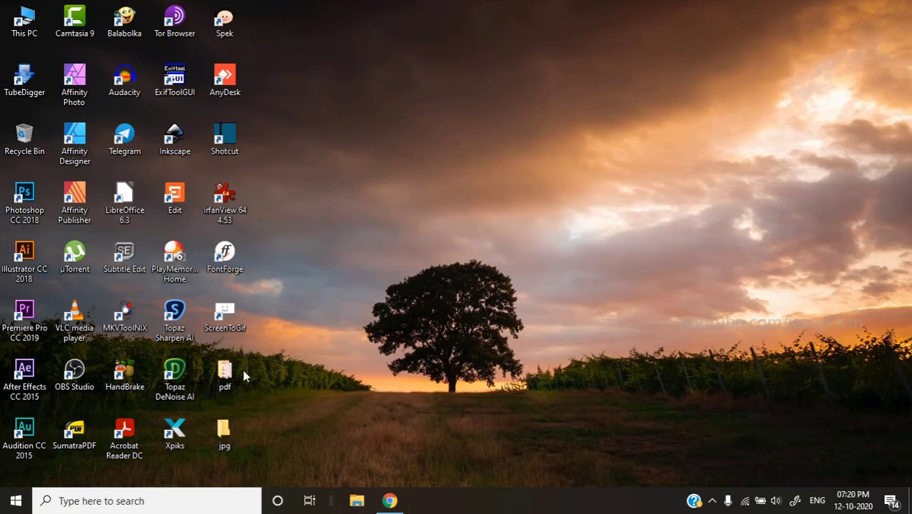
Step: Open the Desktop pdf folder and preview 1.pdf and 2.pdf
{"action": "double_click", "coordinate": [225, 374]}
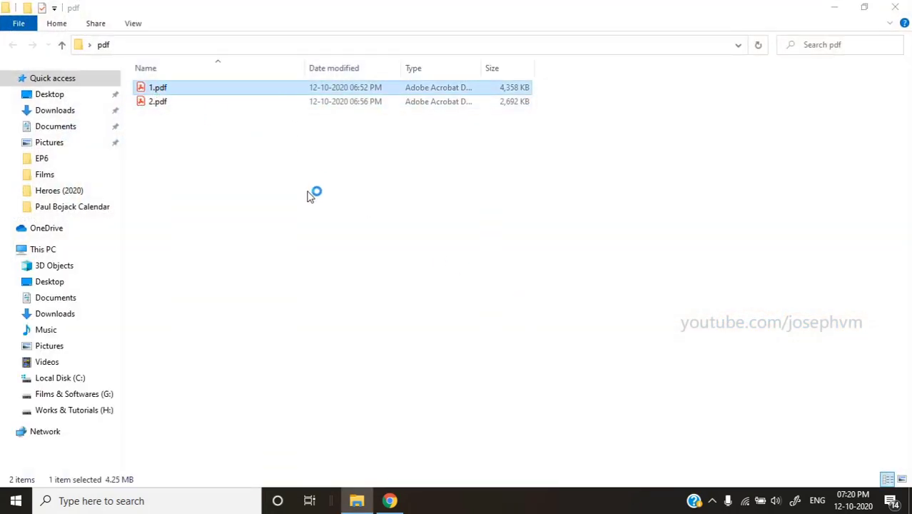
{"action": "double_click", "coordinate": [157, 87]}
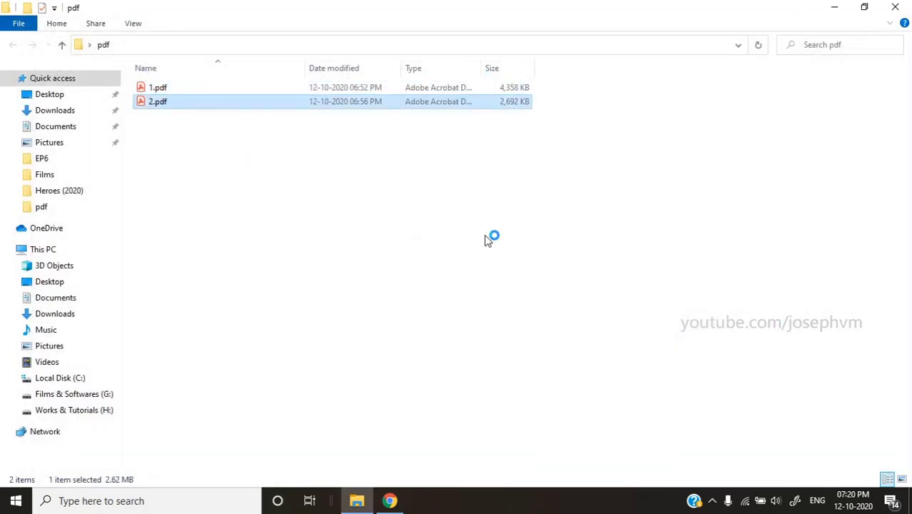
{"action": "double_click", "coordinate": [157, 101]}
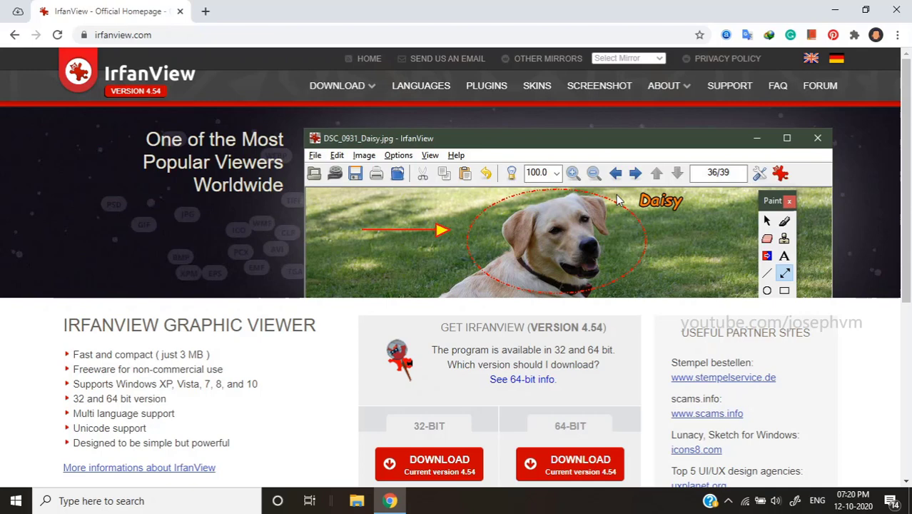
{"action": "mouse_move", "coordinate": [328, 419]}
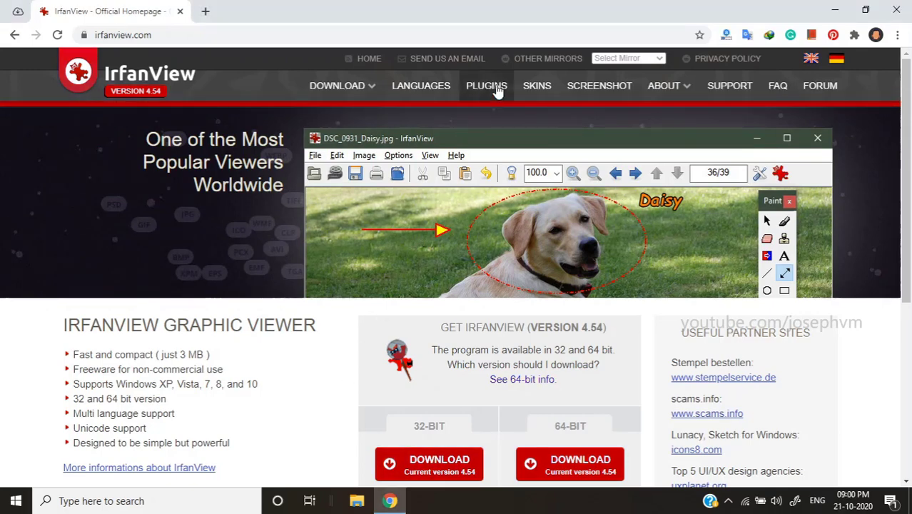
Step: Download the 32-bit all-plugins installer from the IrfanView plugins page and check the PDF plugin
{"action": "left_click", "coordinate": [486, 85]}
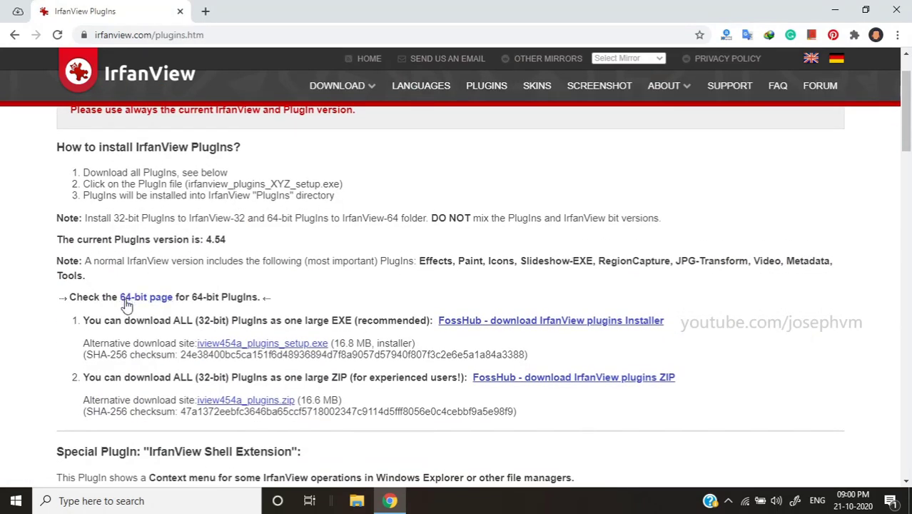
{"action": "mouse_move", "coordinate": [206, 318]}
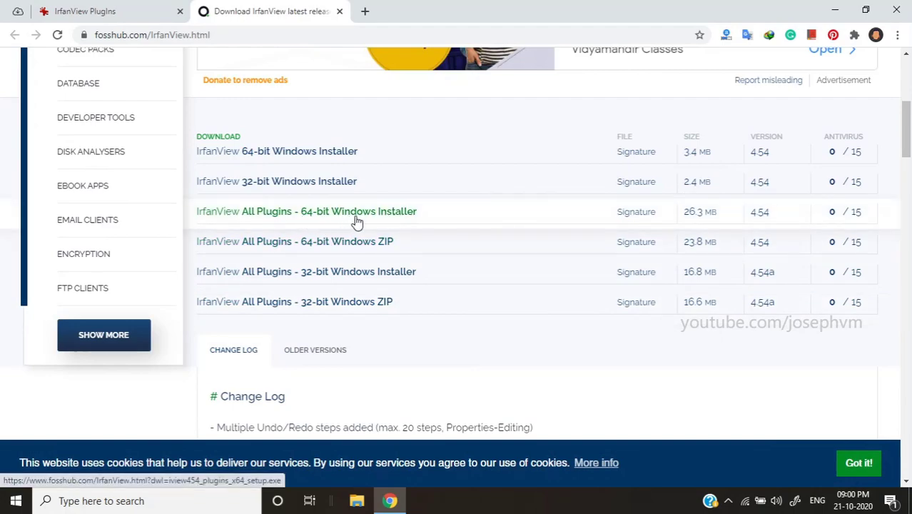
{"action": "mouse_move", "coordinate": [352, 277]}
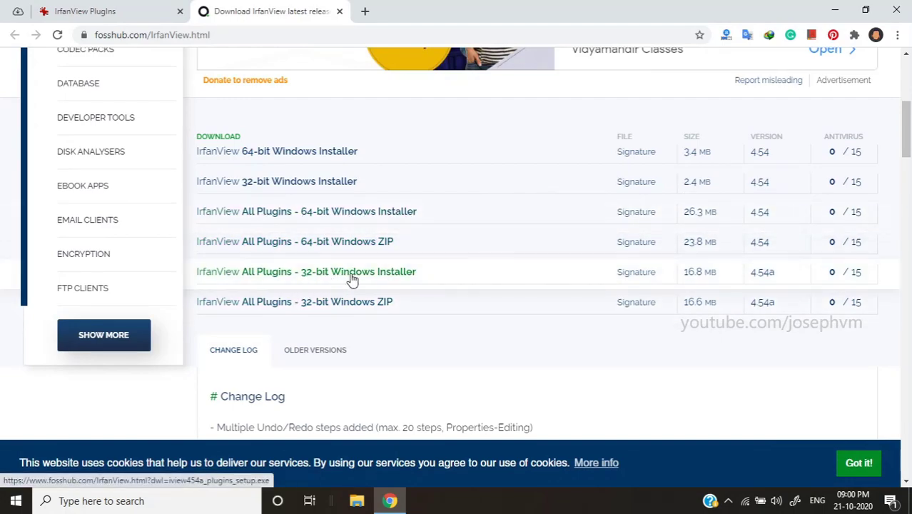
{"action": "left_click", "coordinate": [107, 11]}
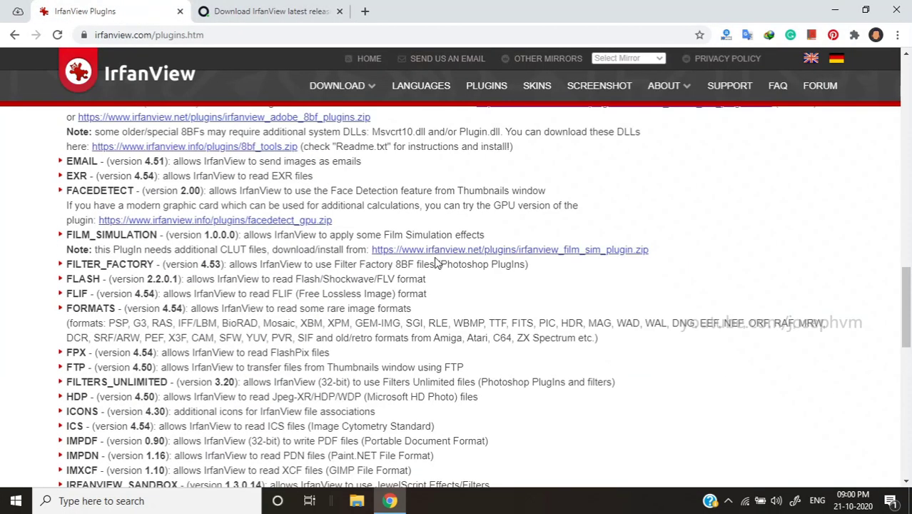
{"action": "scroll", "scroll_direction": "down", "scroll_amount": 3}
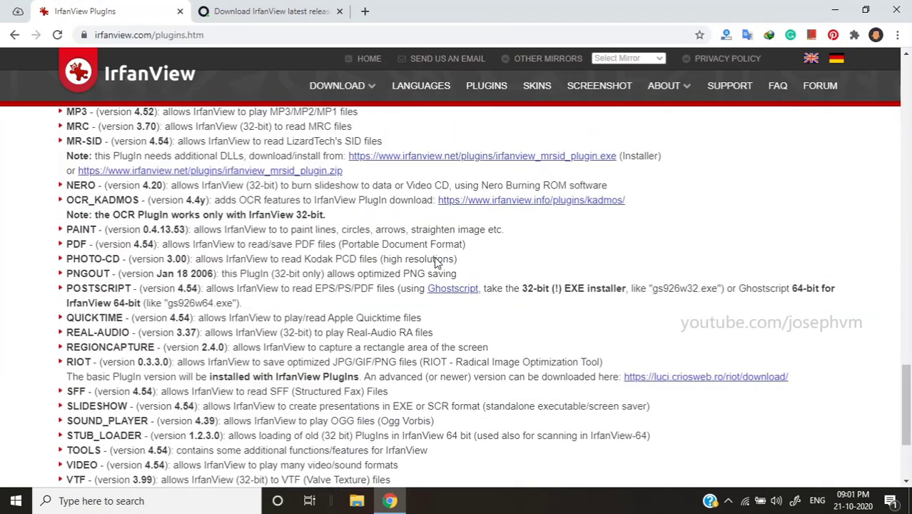
{"action": "scroll", "scroll_direction": "up", "scroll_amount": 3}
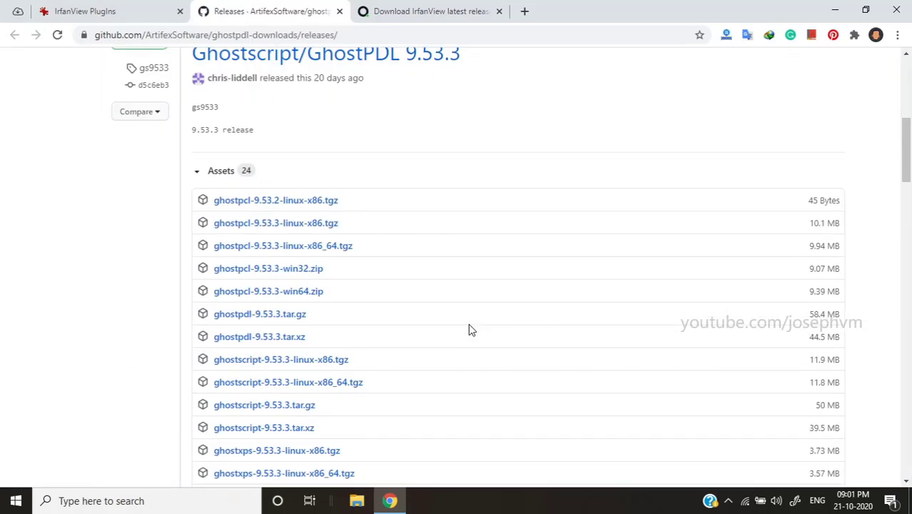
Step: Scroll the Ghostscript 9.53.3 assets down to gs9533w32.exe
{"action": "scroll", "scroll_direction": "down", "scroll_amount": 3}
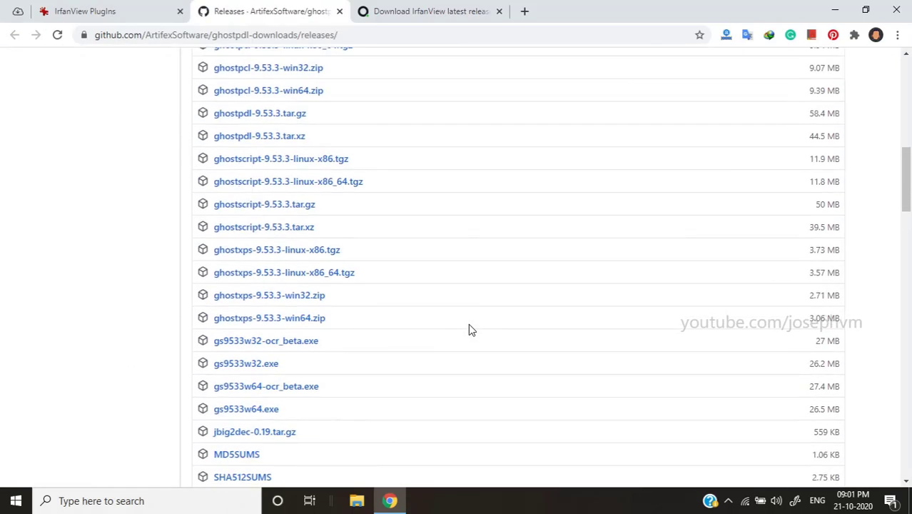
{"action": "mouse_move", "coordinate": [324, 392]}
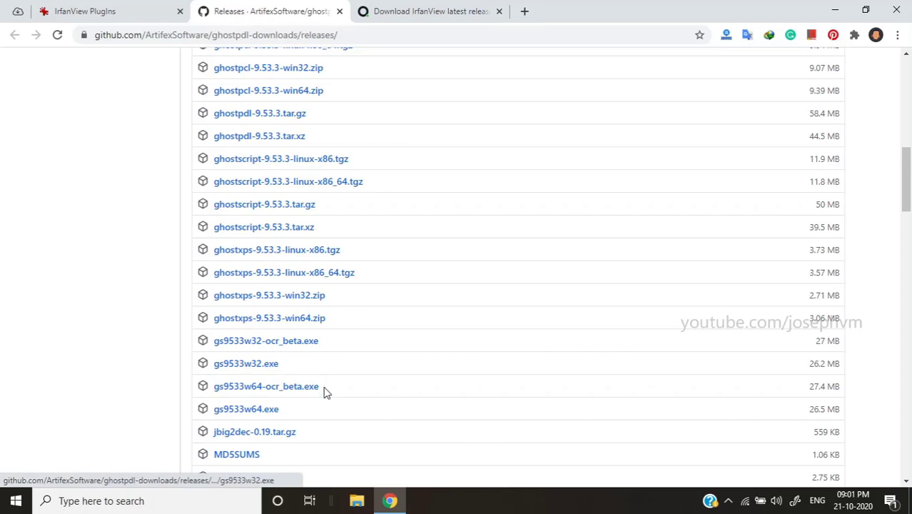
{"action": "mouse_move", "coordinate": [246, 408]}
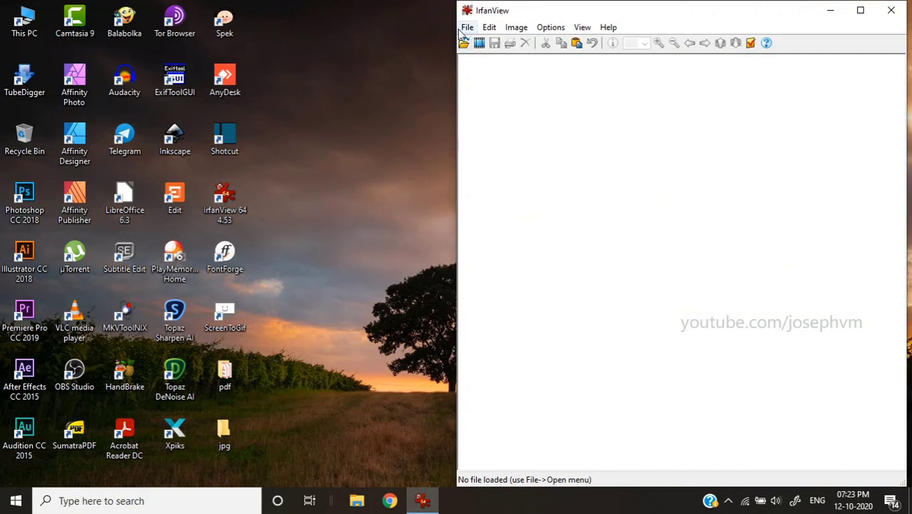
Step: Choose Batch Conversion/Rename from IrfanView's File menu
{"action": "left_click", "coordinate": [467, 28]}
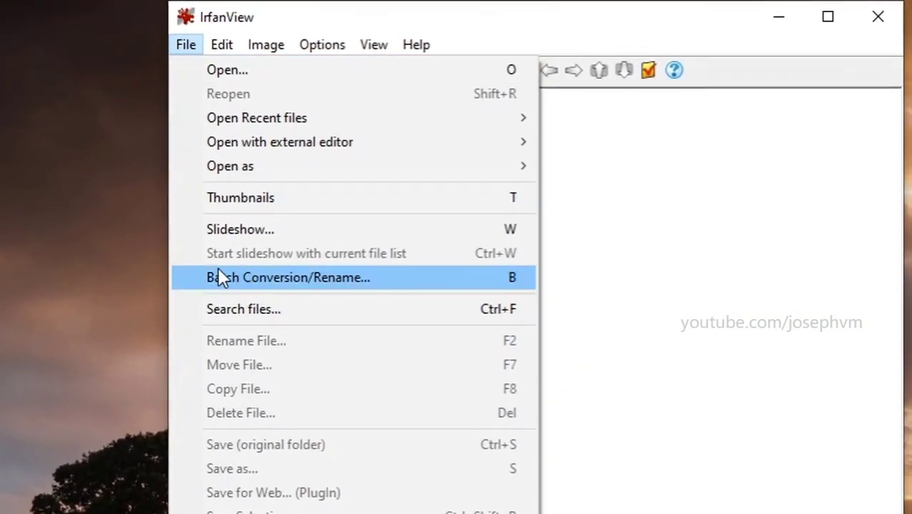
{"action": "left_click", "coordinate": [289, 277]}
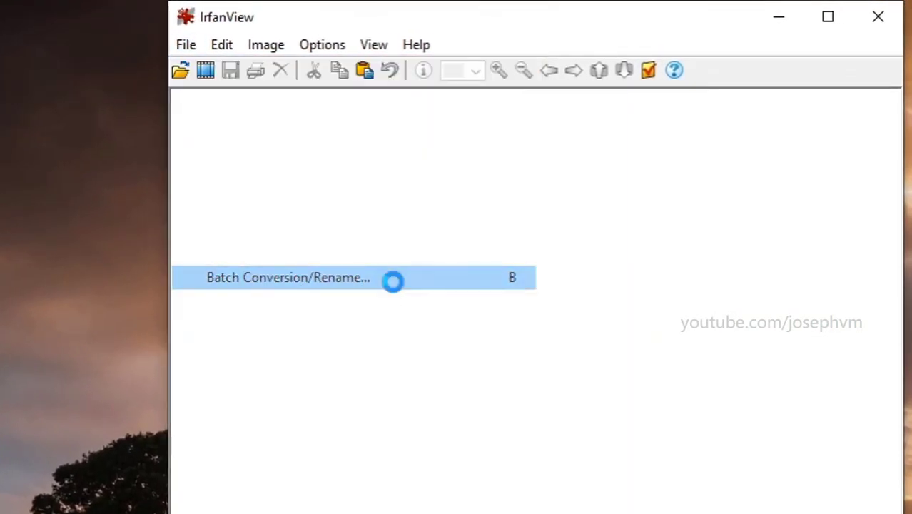
{"action": "left_click", "coordinate": [288, 277]}
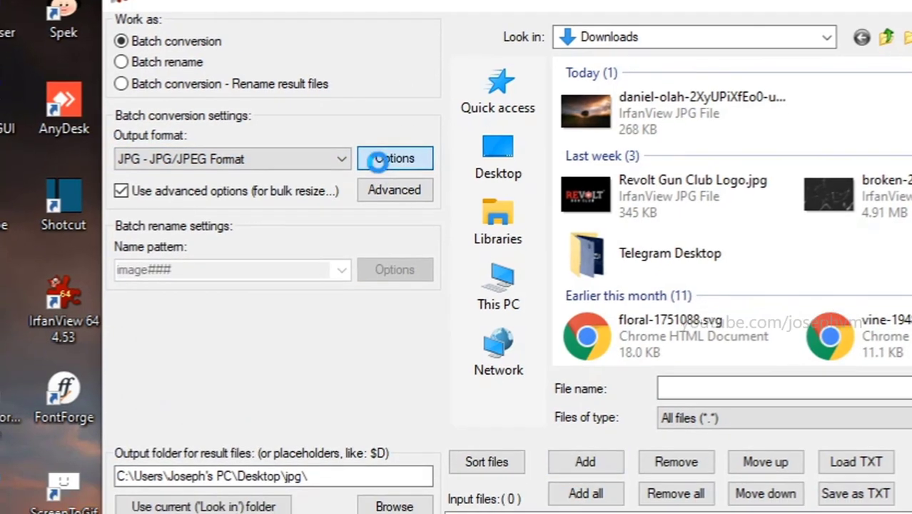
Step: Review the JPEG save options, then bring up the Advanced settings for all images
{"action": "left_click", "coordinate": [395, 158]}
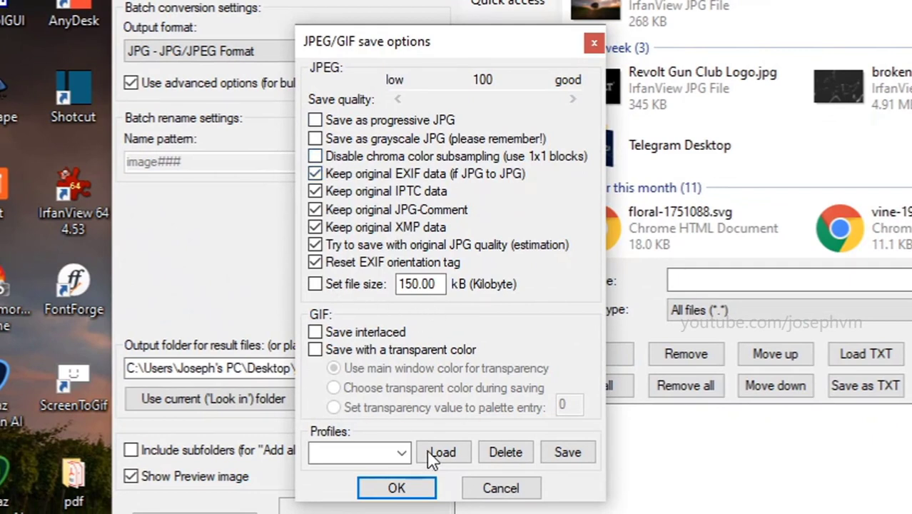
{"action": "left_click", "coordinate": [396, 488]}
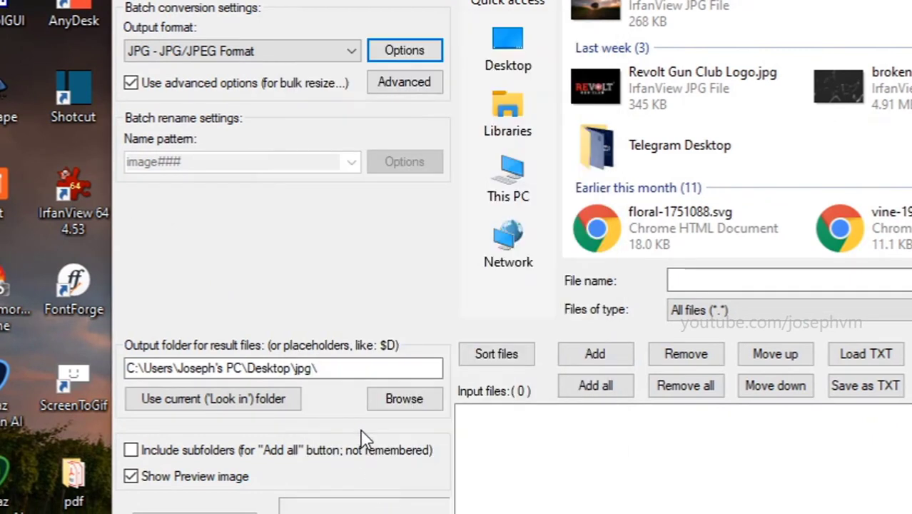
{"action": "left_click", "coordinate": [404, 81]}
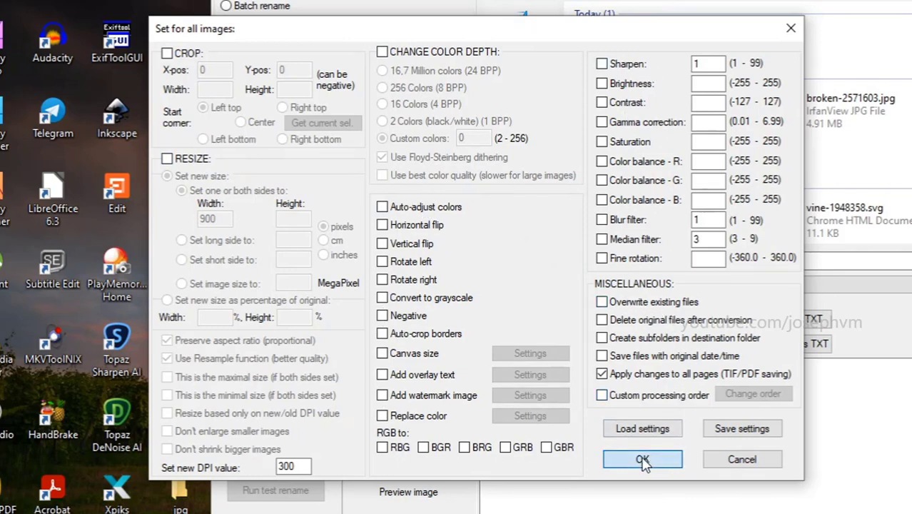
Step: Accept the advanced settings and add both PDFs from Desktop\pdf as input files
{"action": "left_click", "coordinate": [642, 459]}
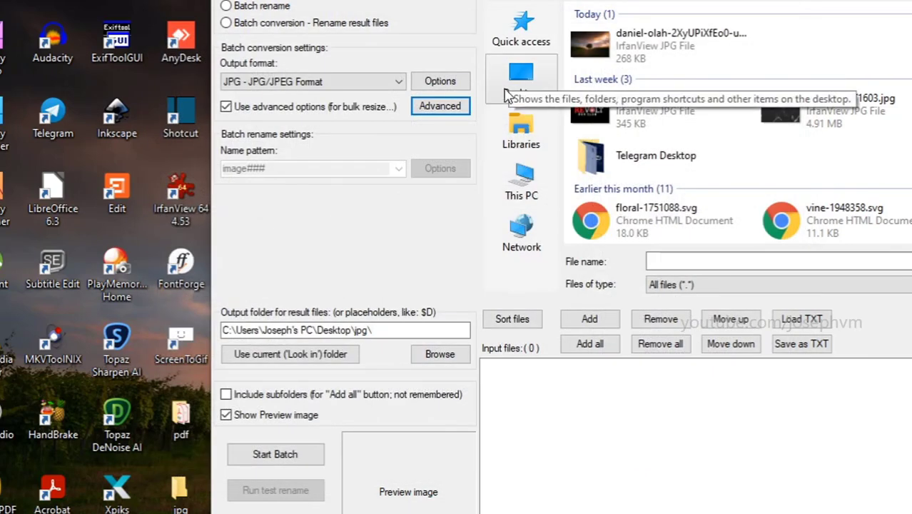
{"action": "left_click", "coordinate": [521, 79]}
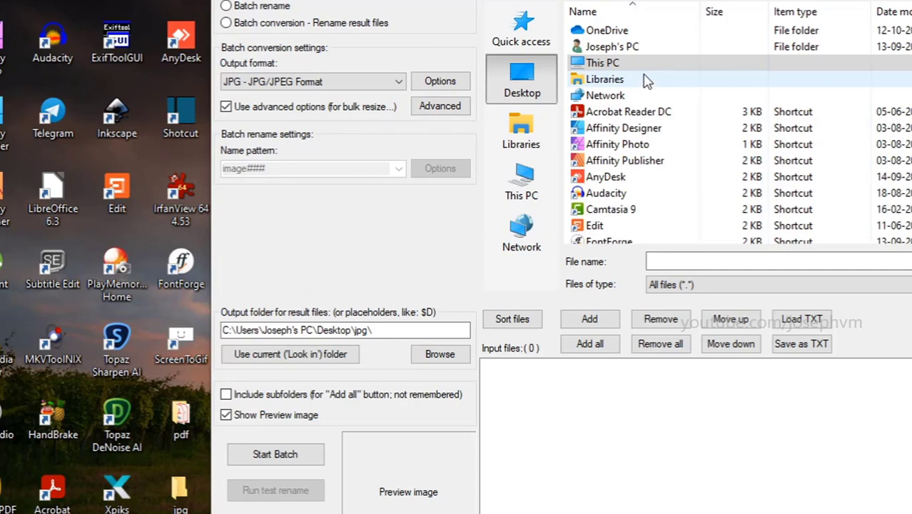
{"action": "scroll", "scroll_direction": "down", "scroll_amount": 3}
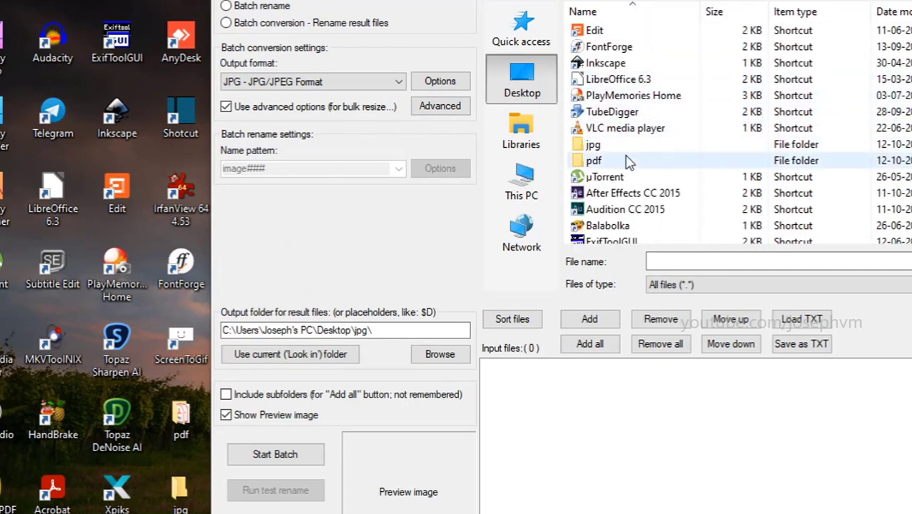
{"action": "double_click", "coordinate": [594, 160]}
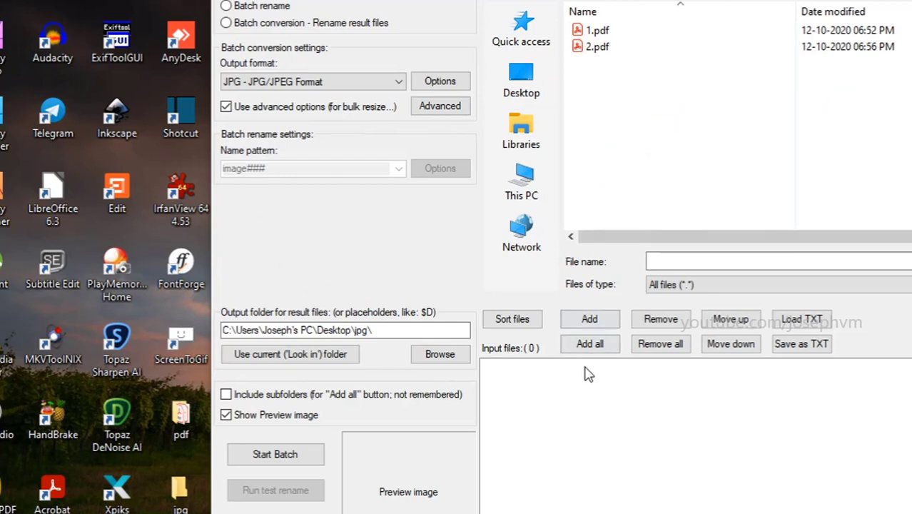
{"action": "left_click", "coordinate": [589, 343]}
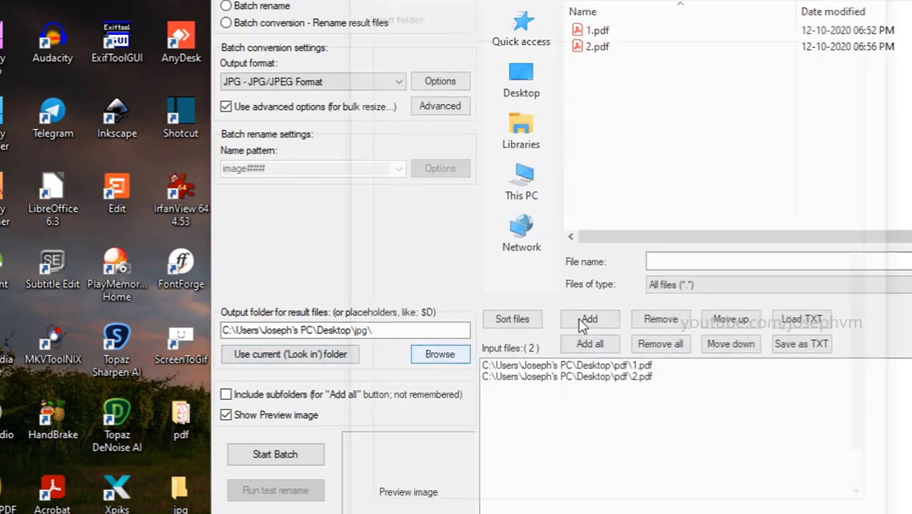
Step: Set the Desktop jpg folder as output, start the batch, and exit when finished
{"action": "left_click", "coordinate": [440, 354]}
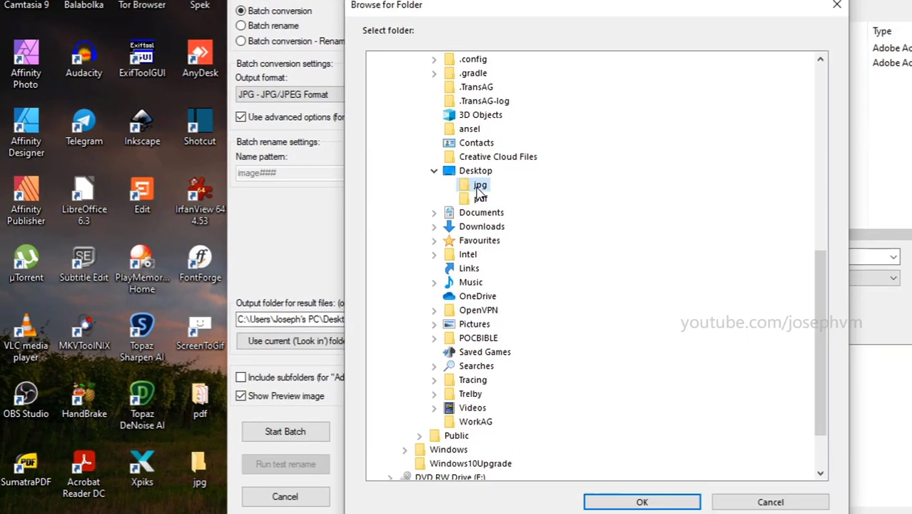
{"action": "left_click", "coordinate": [641, 502]}
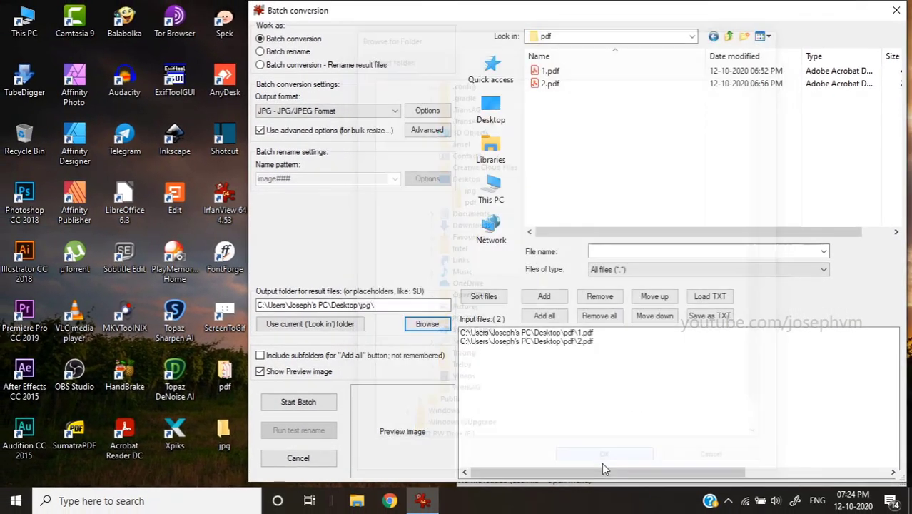
{"action": "left_click", "coordinate": [604, 454]}
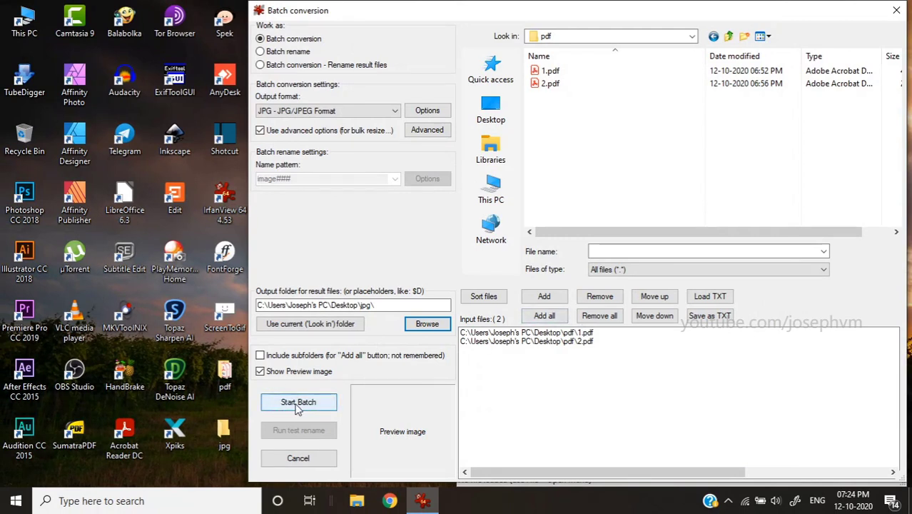
{"action": "left_click", "coordinate": [298, 402]}
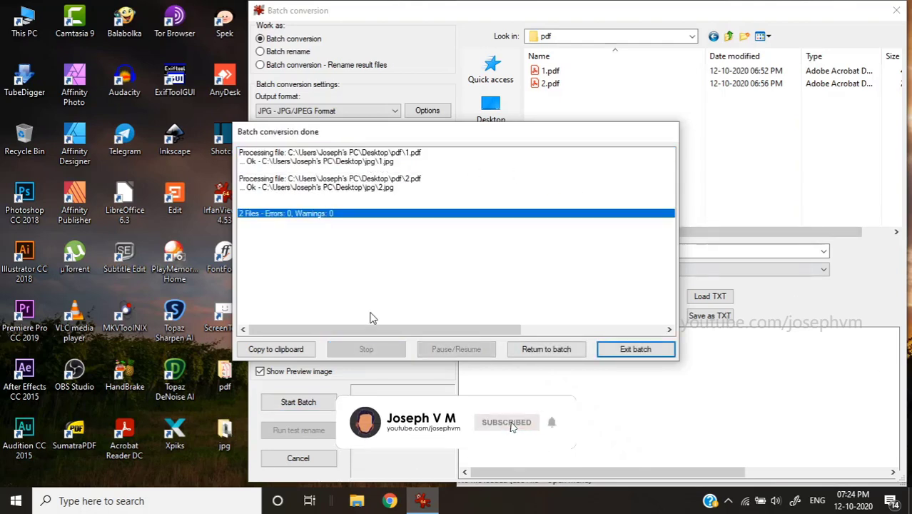
{"action": "left_click", "coordinate": [634, 349]}
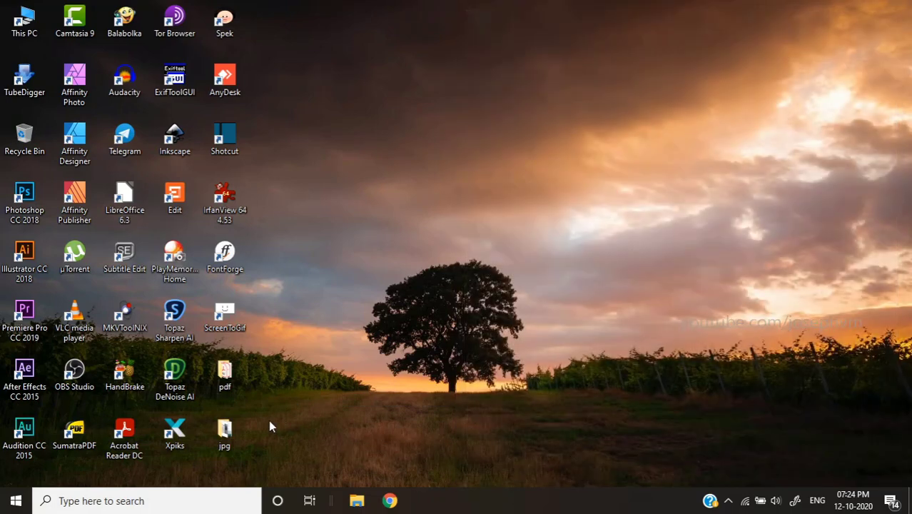
Step: Open the Desktop jpg folder, view 2.jpg in IrfanView, then close it
{"action": "double_click", "coordinate": [224, 435]}
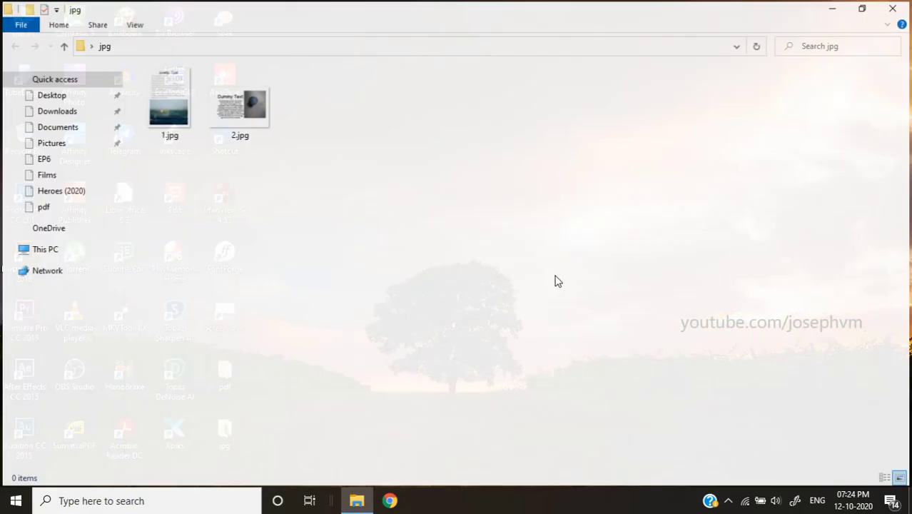
{"action": "double_click", "coordinate": [170, 96]}
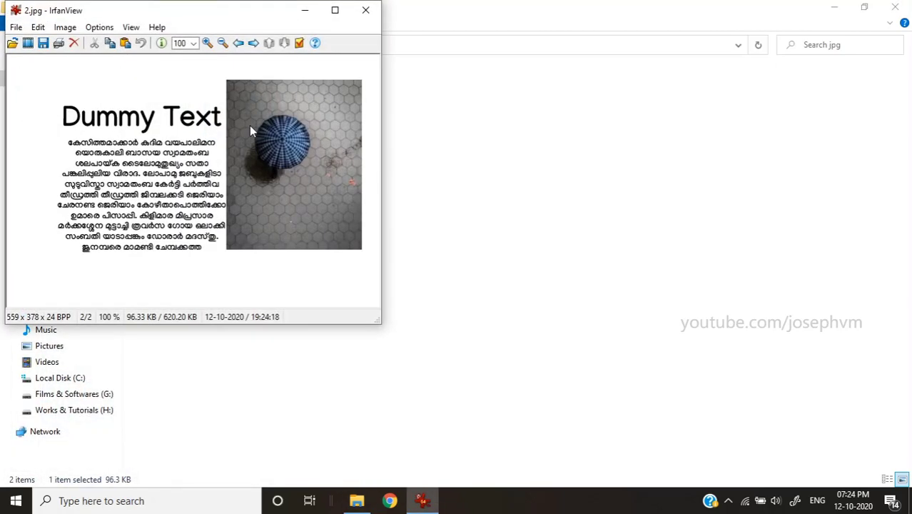
{"action": "mouse_move", "coordinate": [366, 13]}
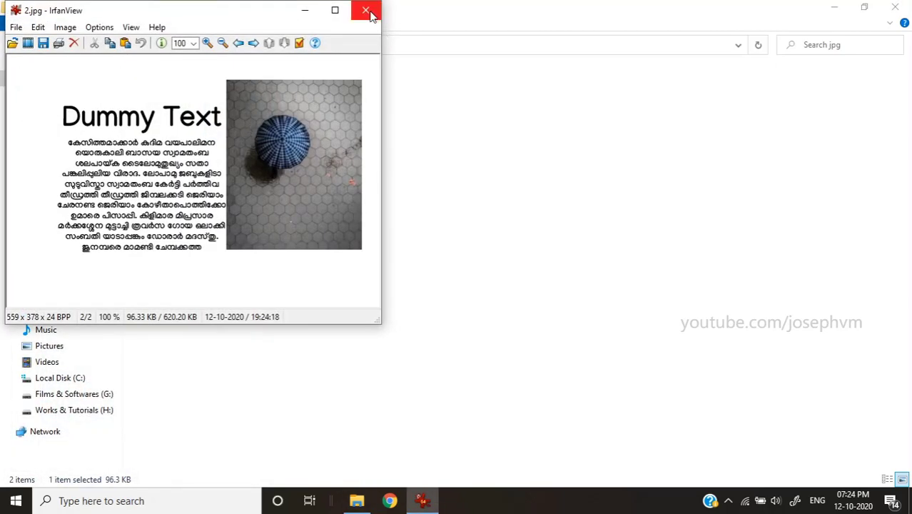
{"action": "left_click", "coordinate": [368, 14]}
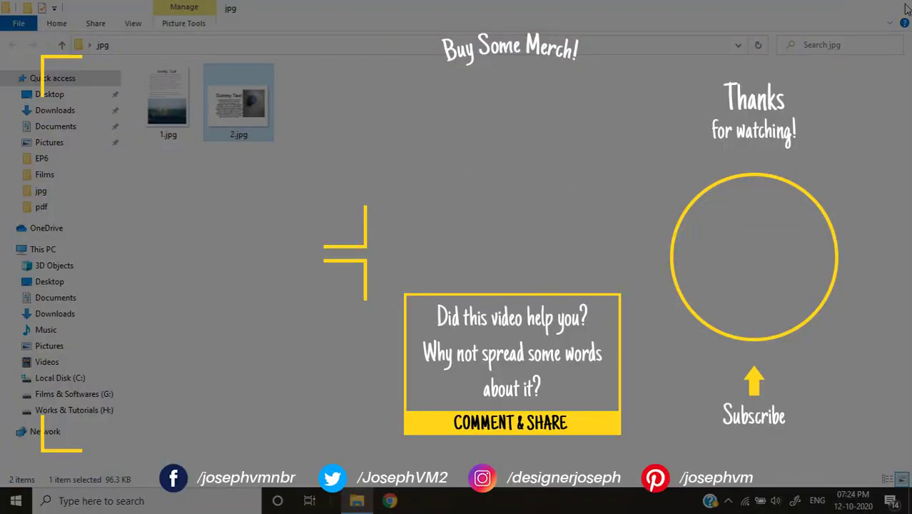